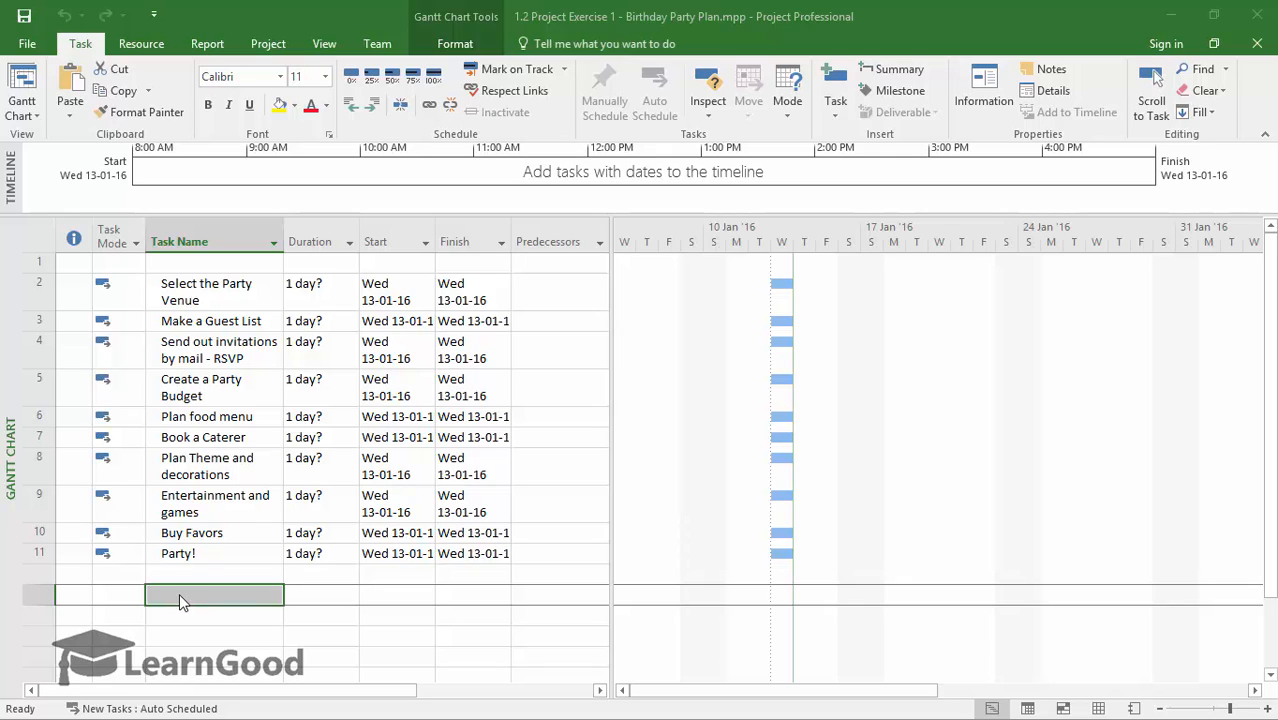
mouse_move(163, 430)
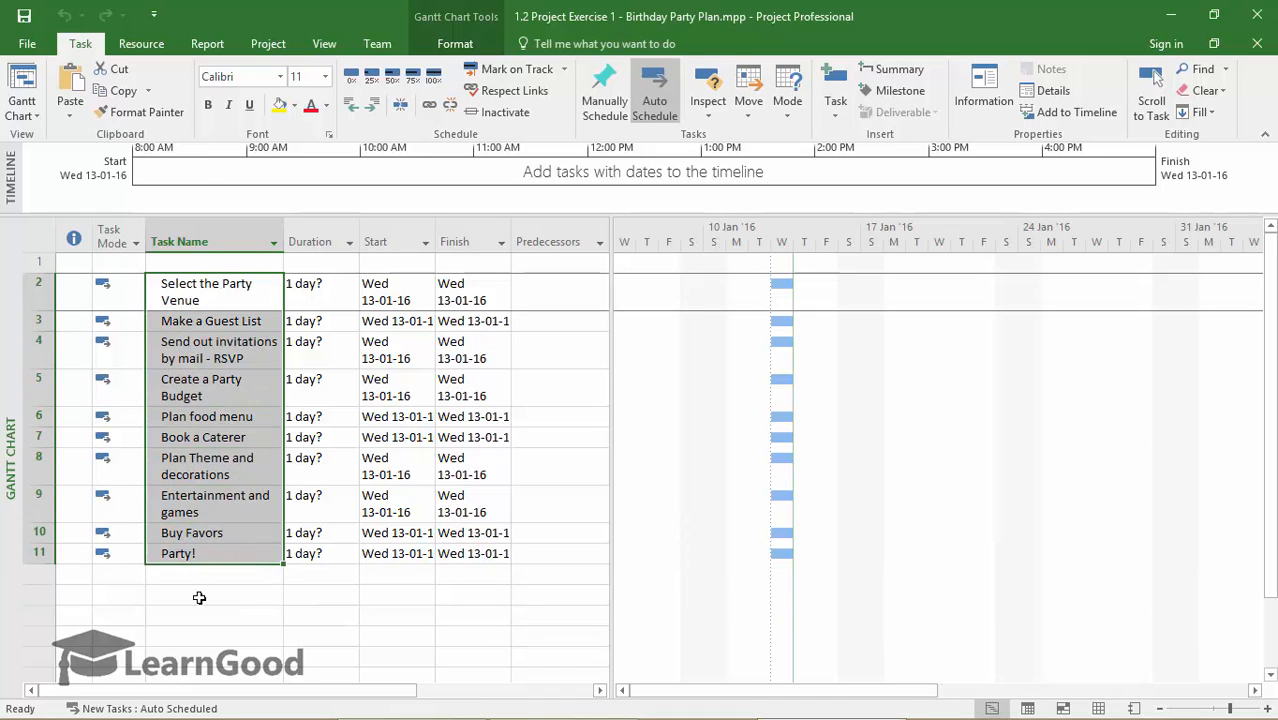
Step: Enter 'sample auto task' in row 13, with later new tasks set to Manually Scheduled
click(213, 597)
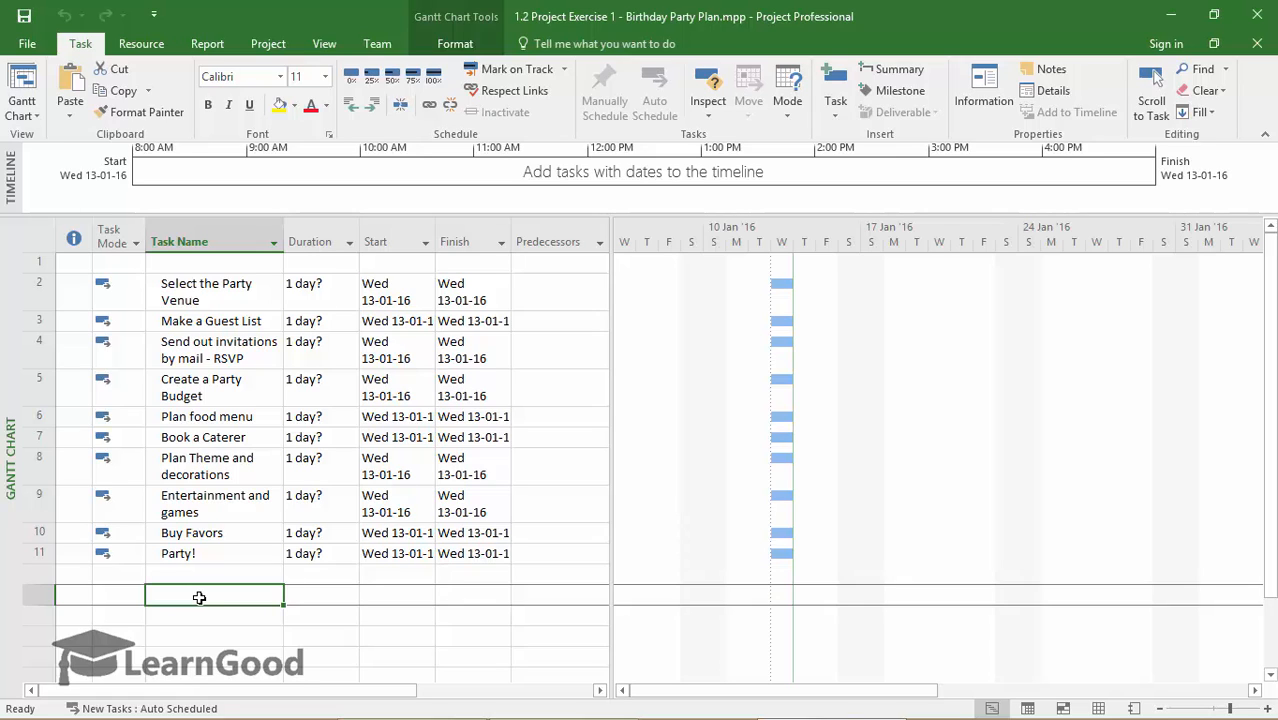
mouse_move(254, 442)
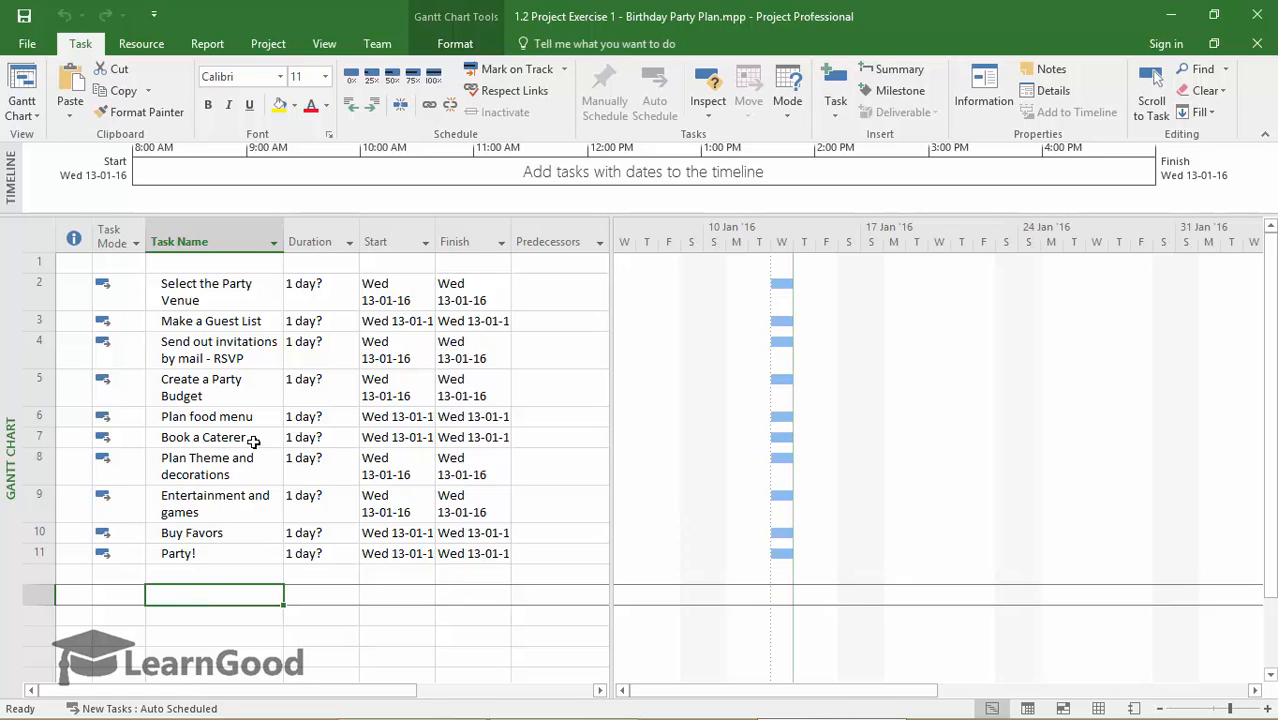
mouse_move(268, 331)
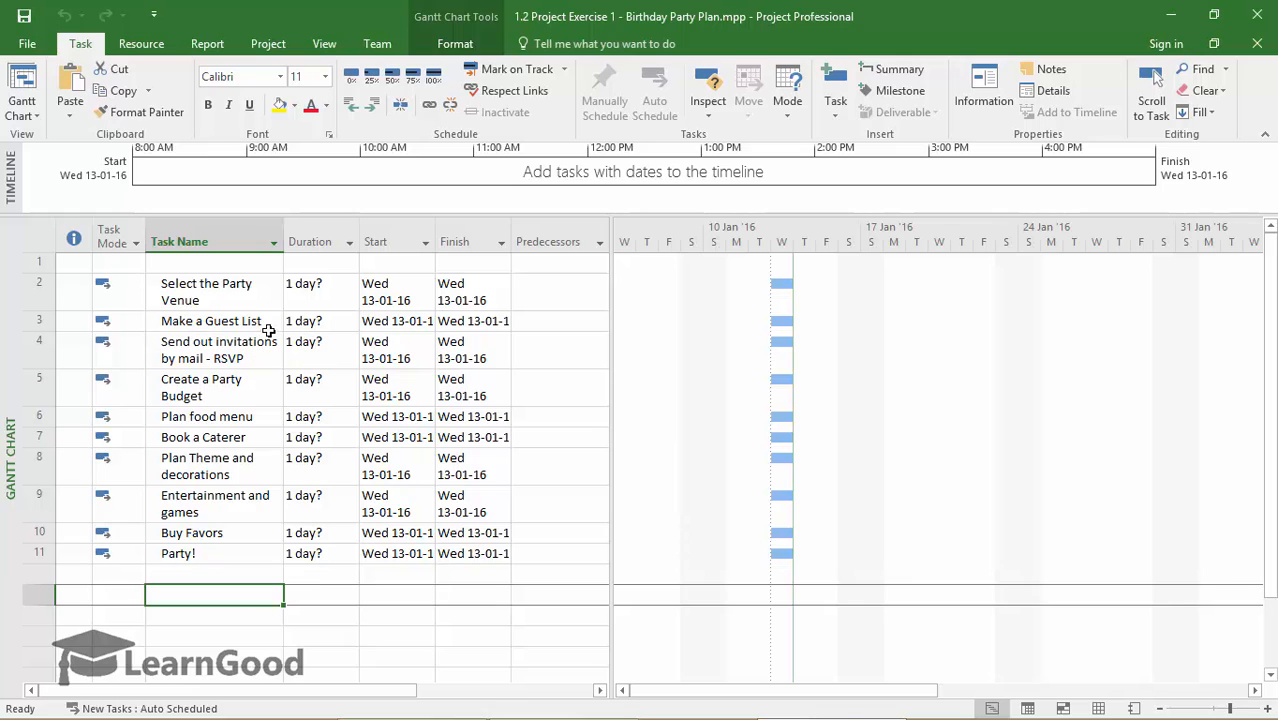
click(38, 291)
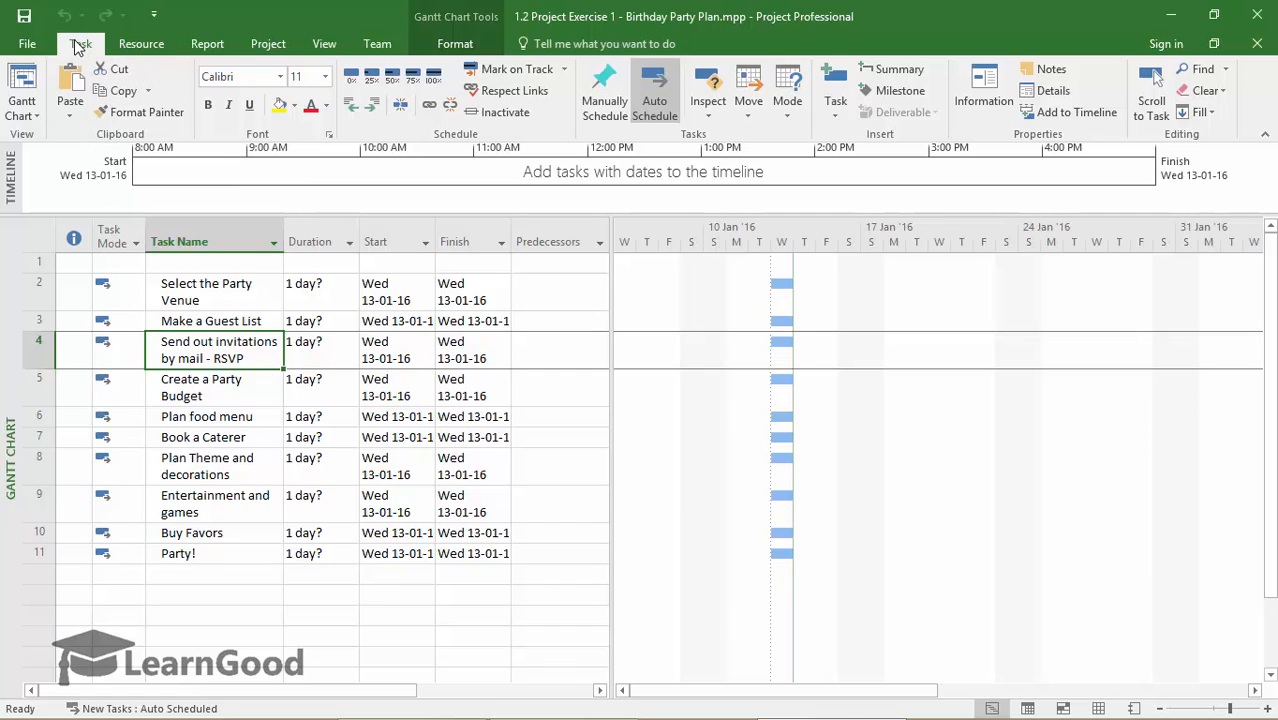
mouse_move(80, 50)
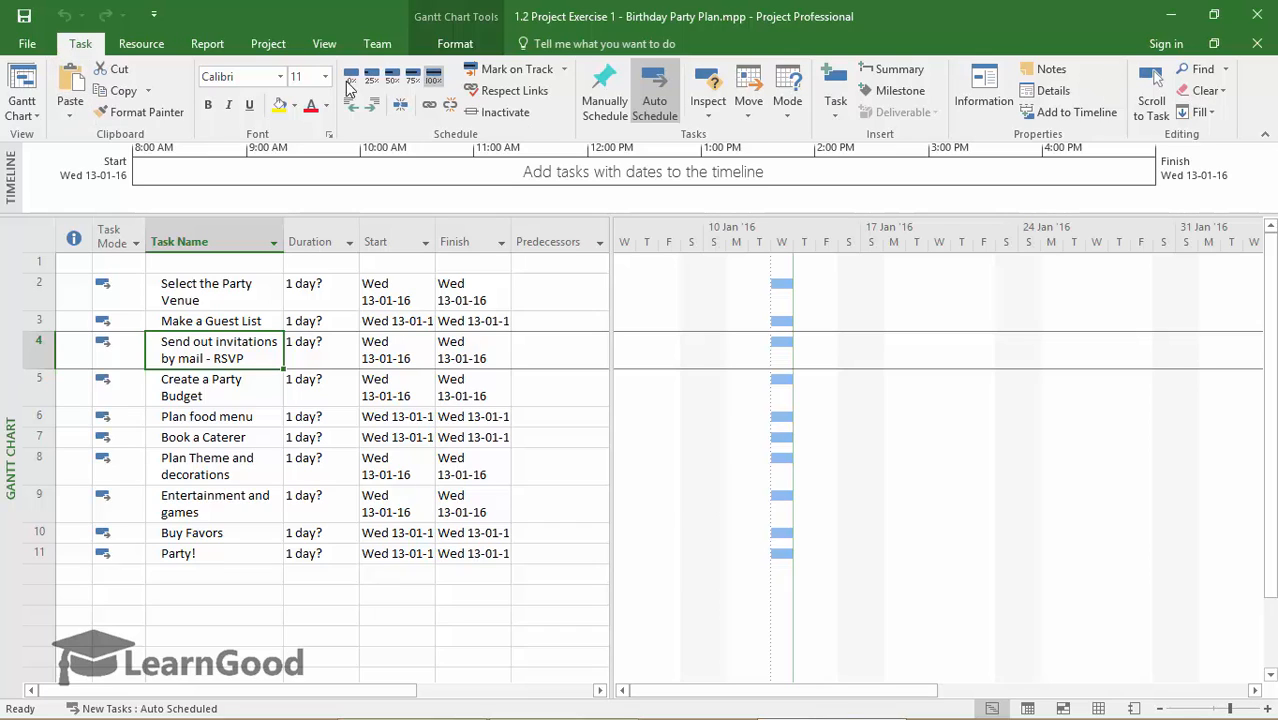
mouse_move(163, 103)
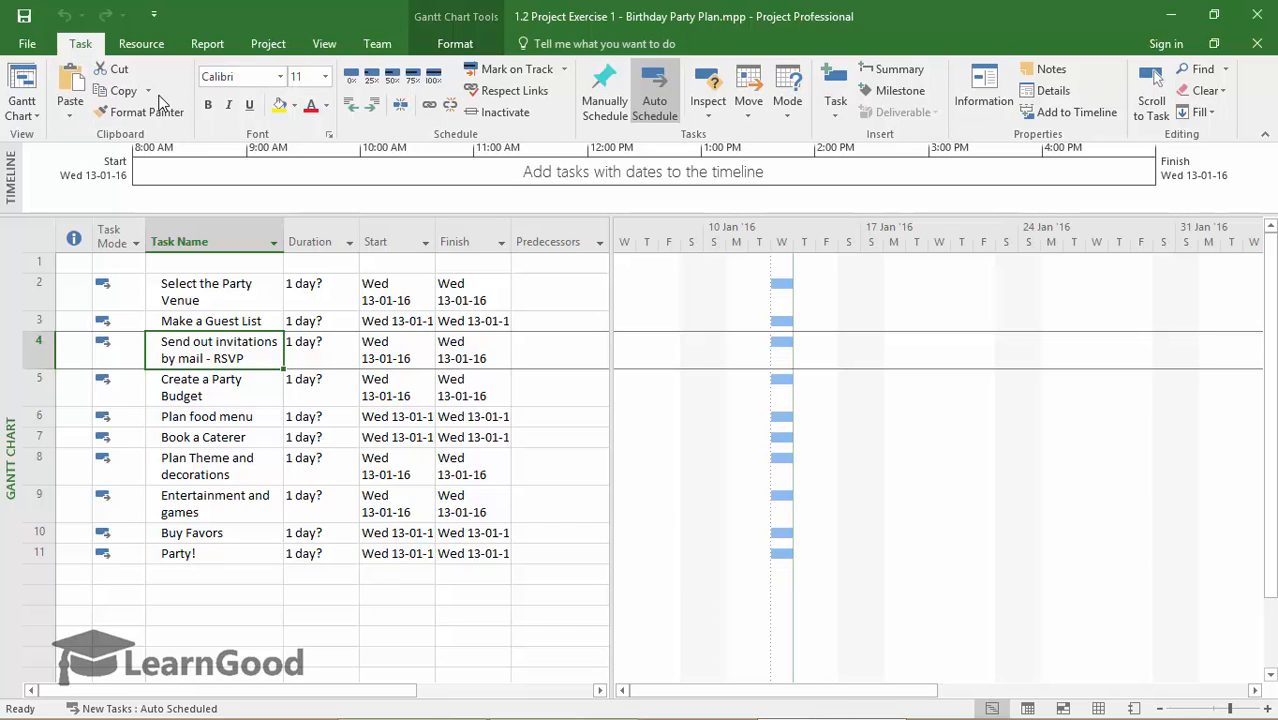
click(149, 708)
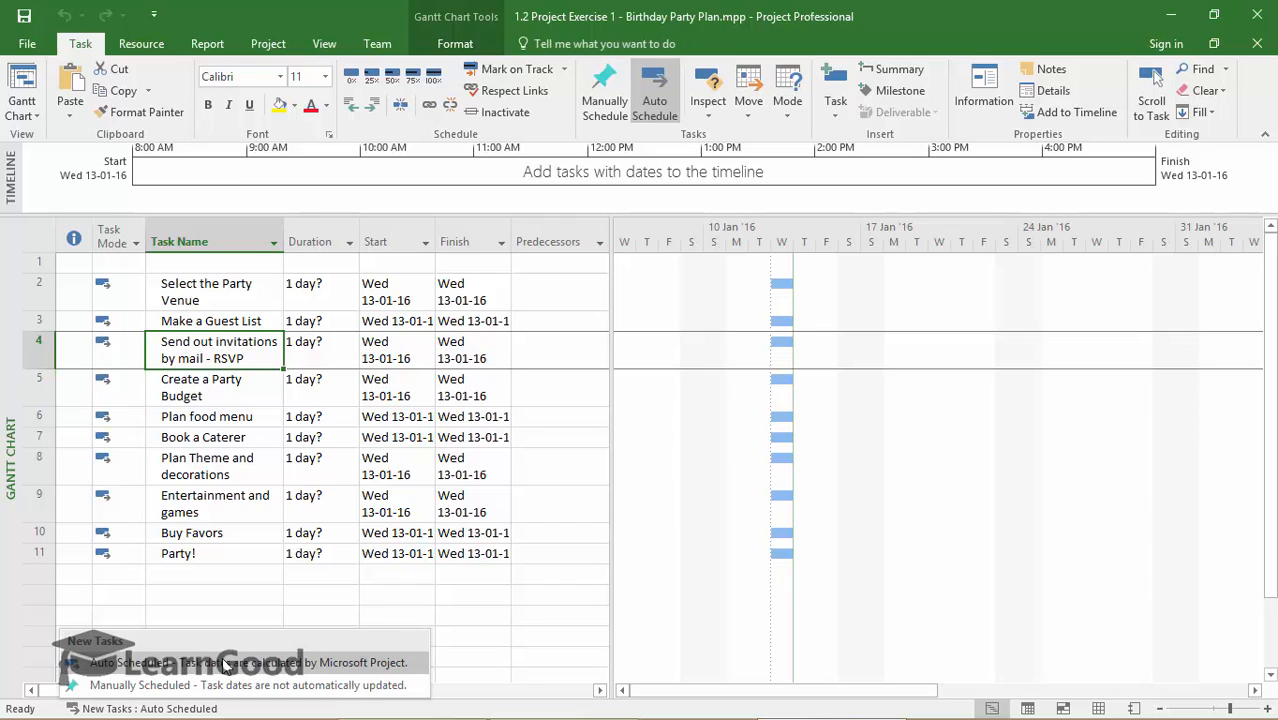
mouse_move(250, 545)
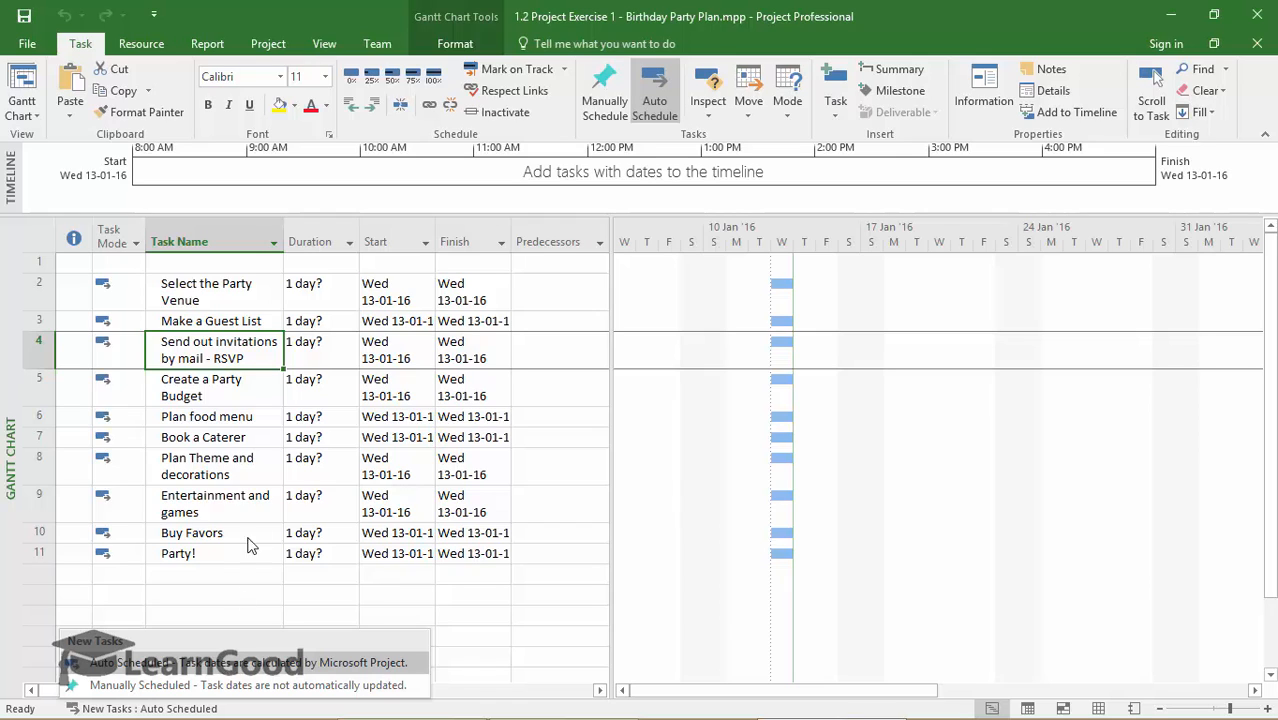
mouse_move(207, 596)
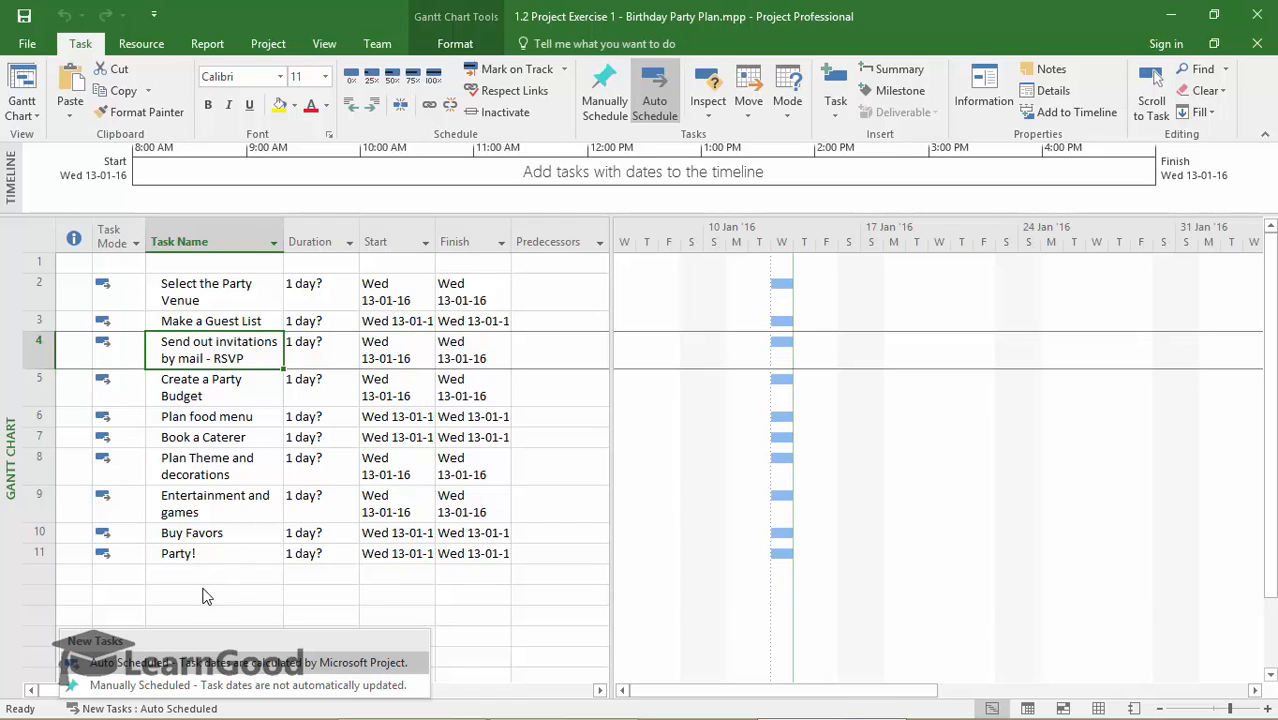
click(199, 597)
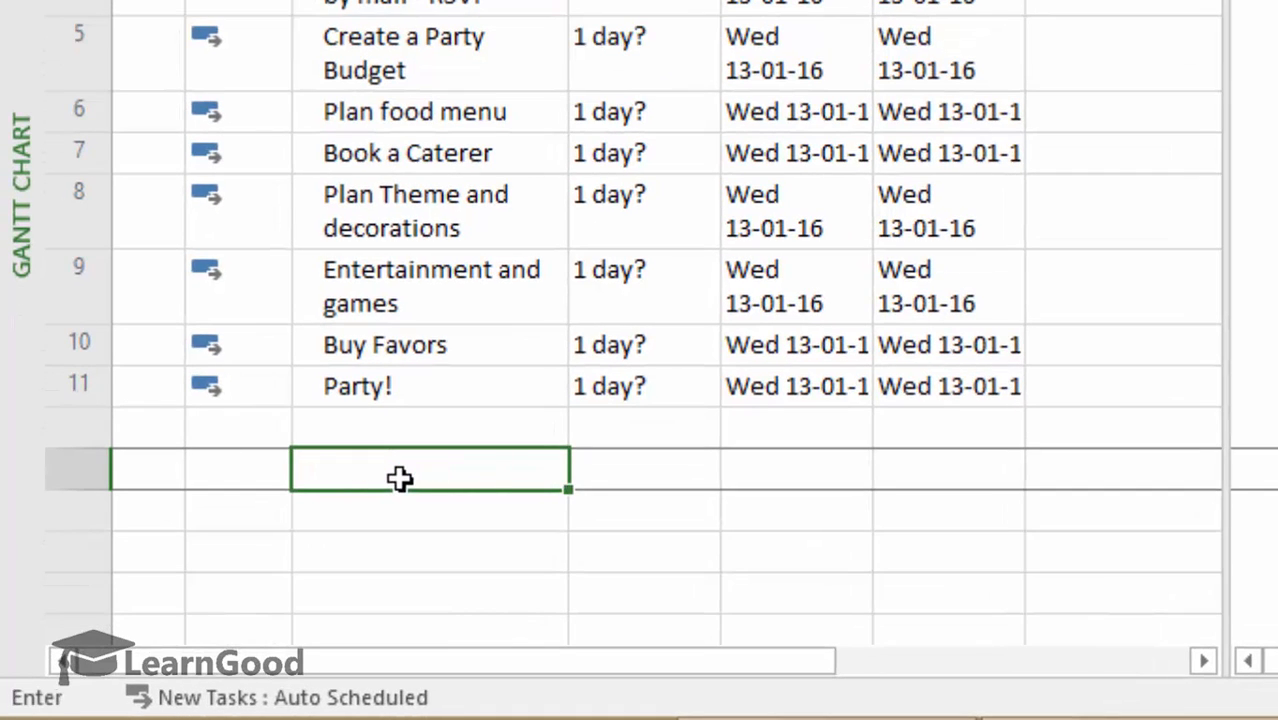
text(sample auto task)
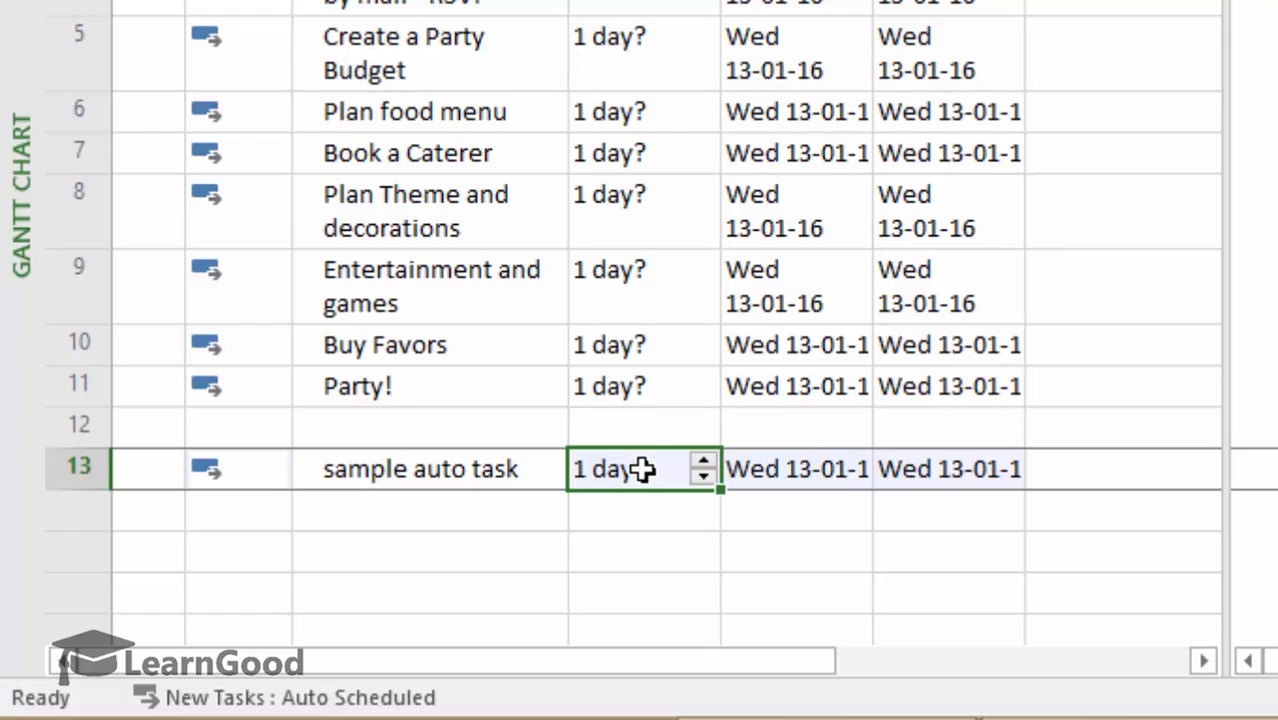
mouse_move(828, 476)
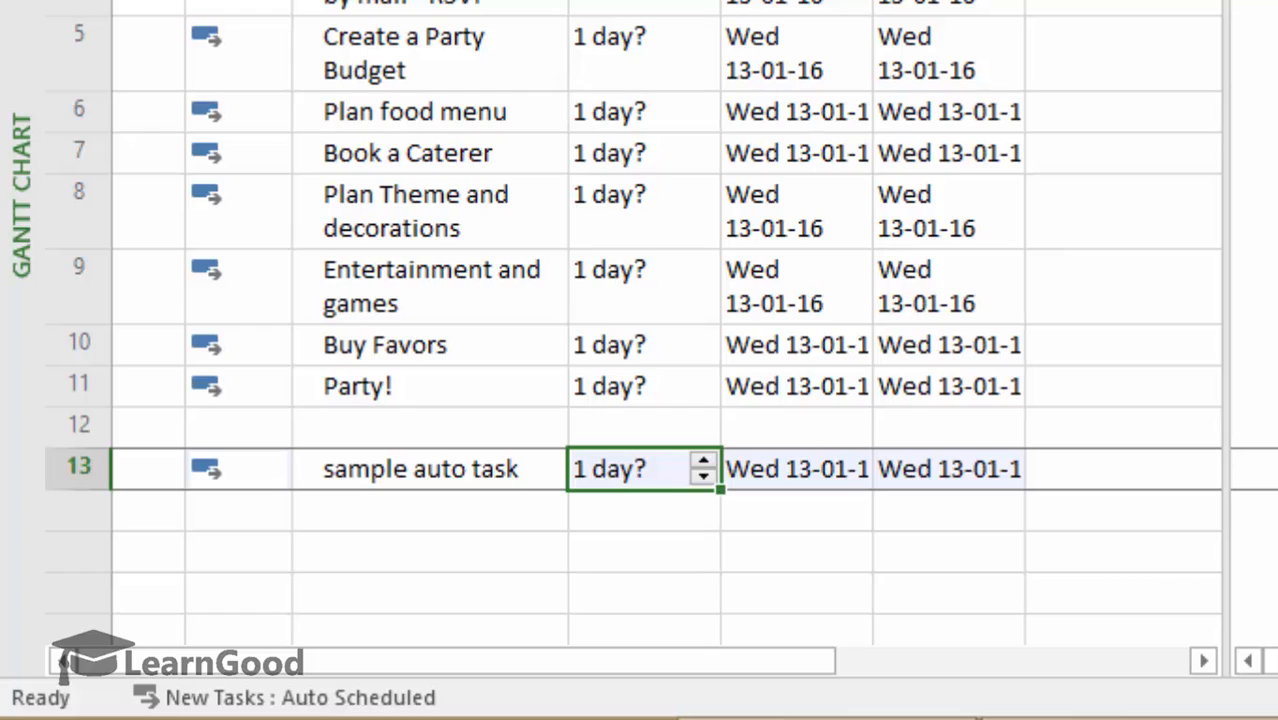
mouse_move(632, 468)
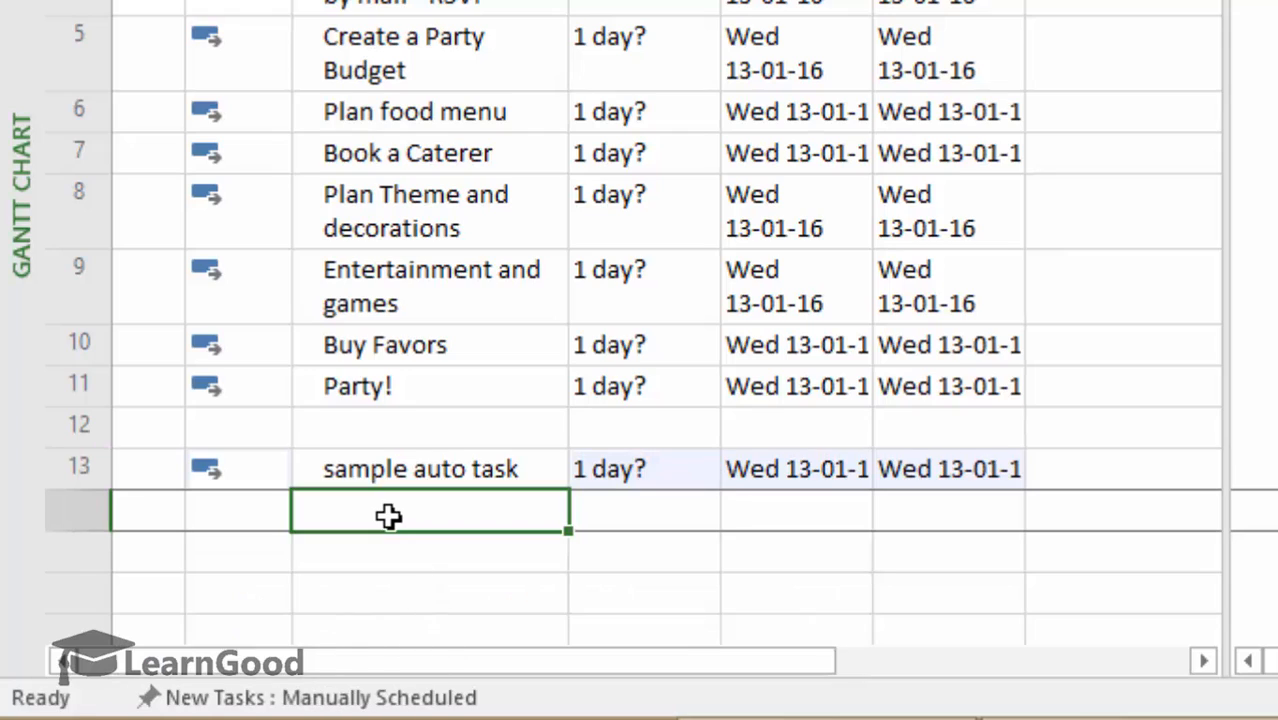
Step: Type 'sample manual task' into row 14, leaving its duration and dates blank
text(s)
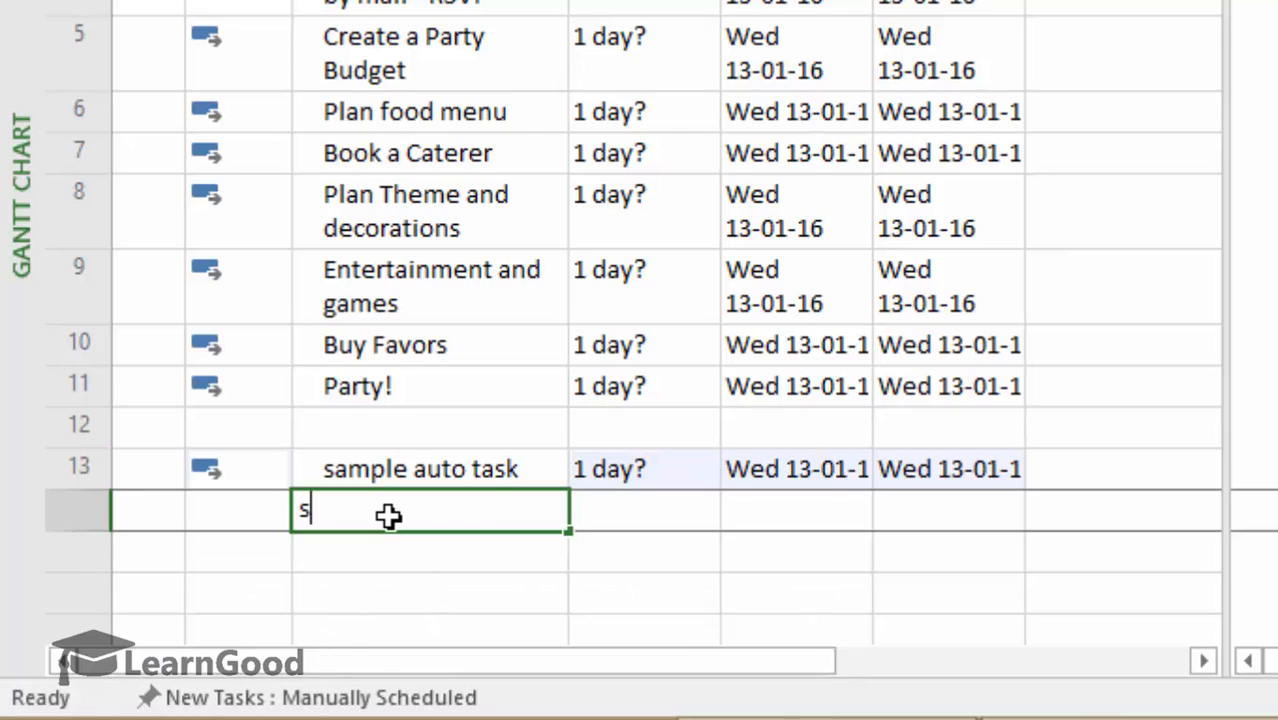
text(ample manual task)
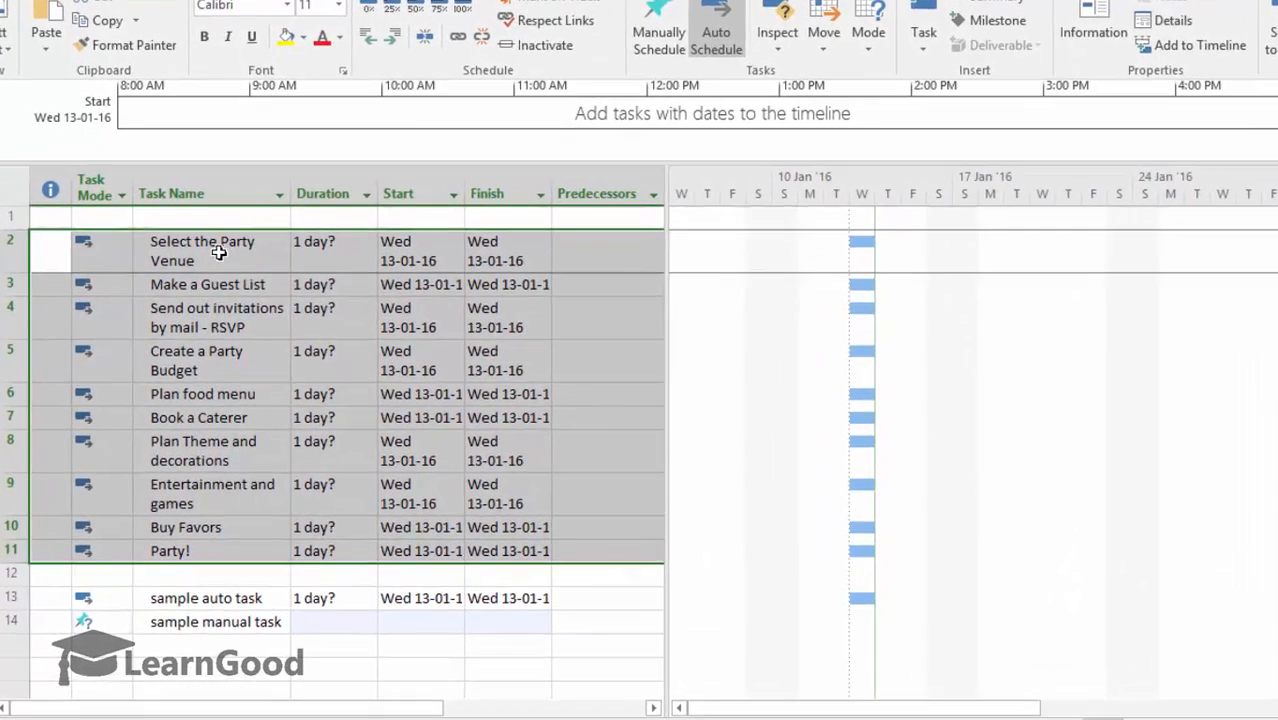
mouse_move(398, 118)
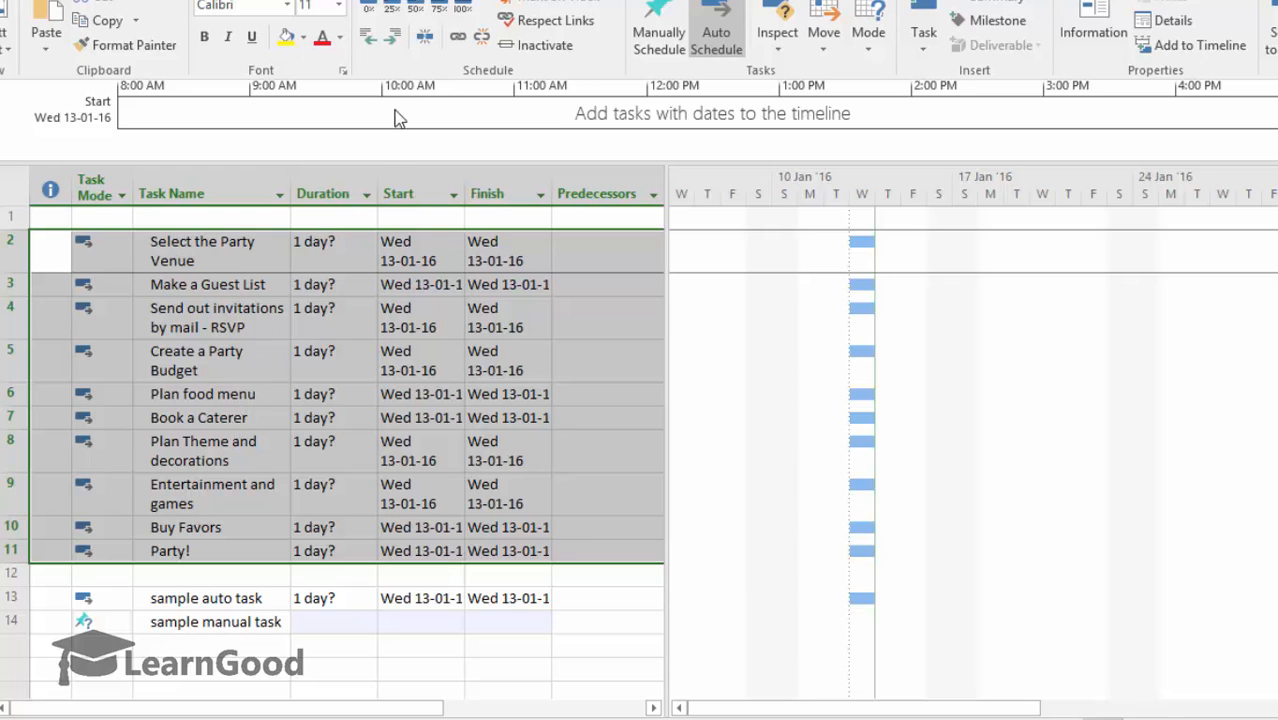
Step: Link the ten selected party tasks in sequence, running 13-01-16 to Party! on 26-01-16
click(458, 37)
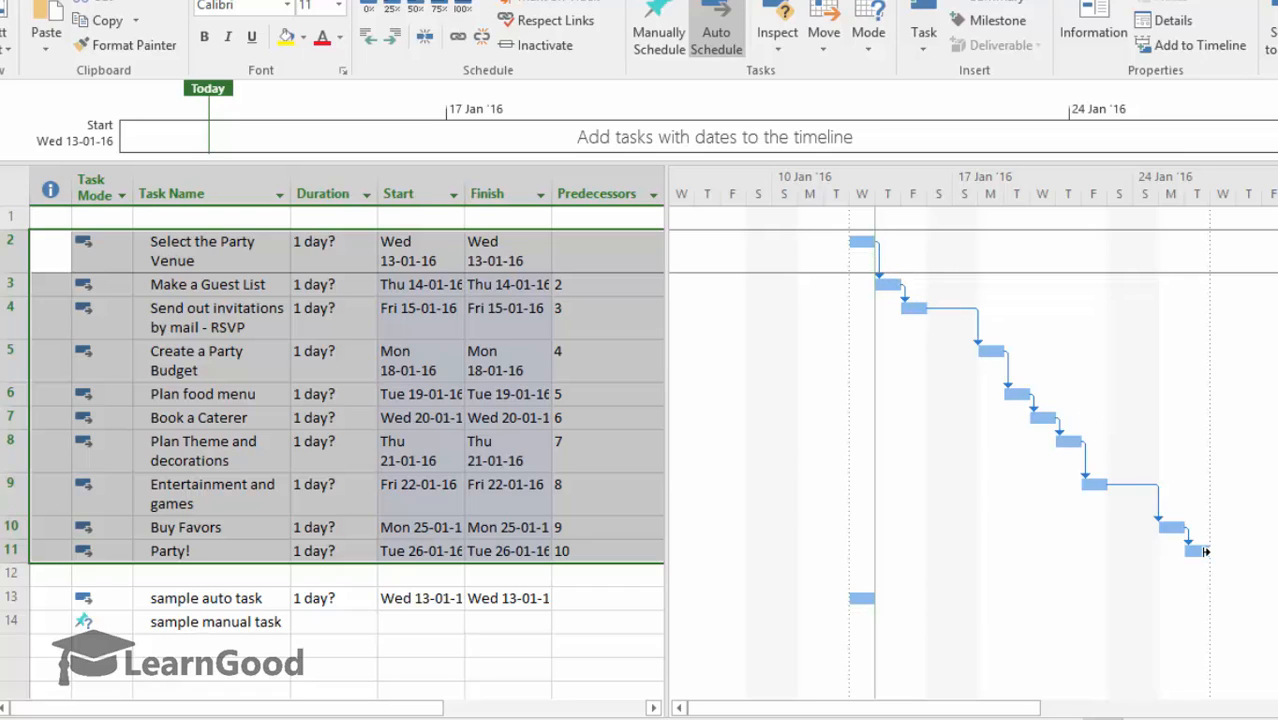
click(330, 621)
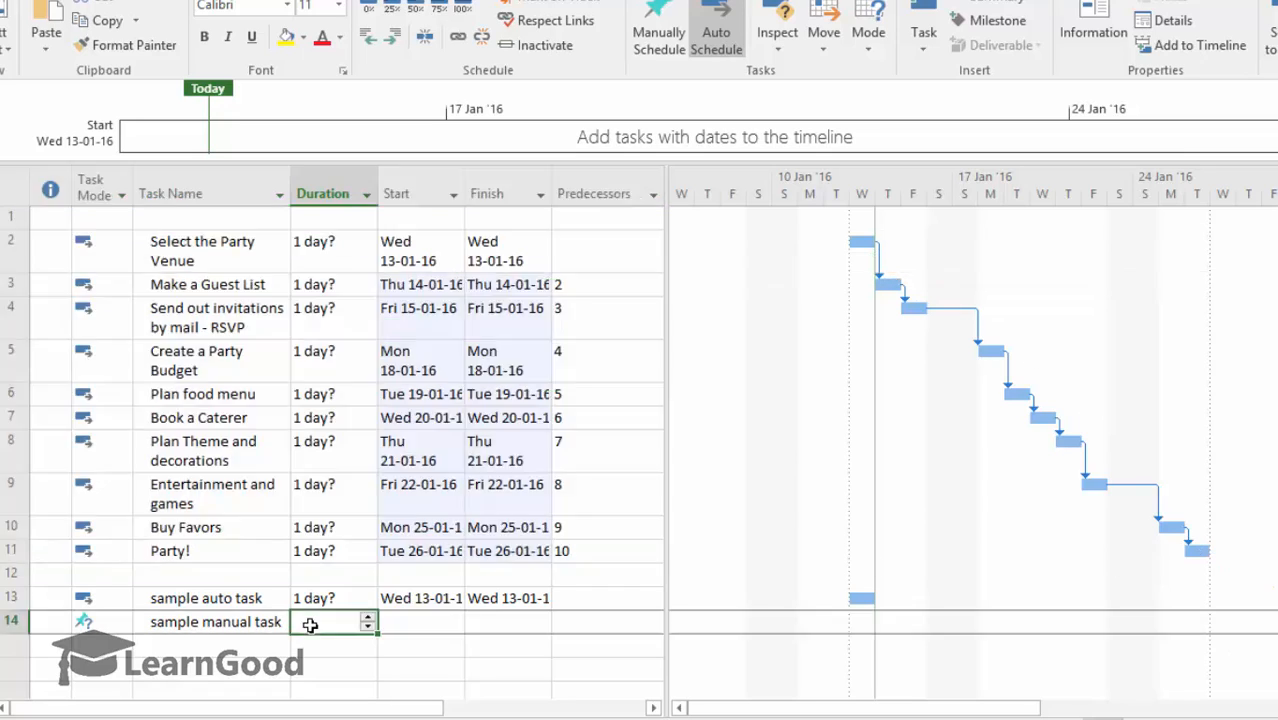